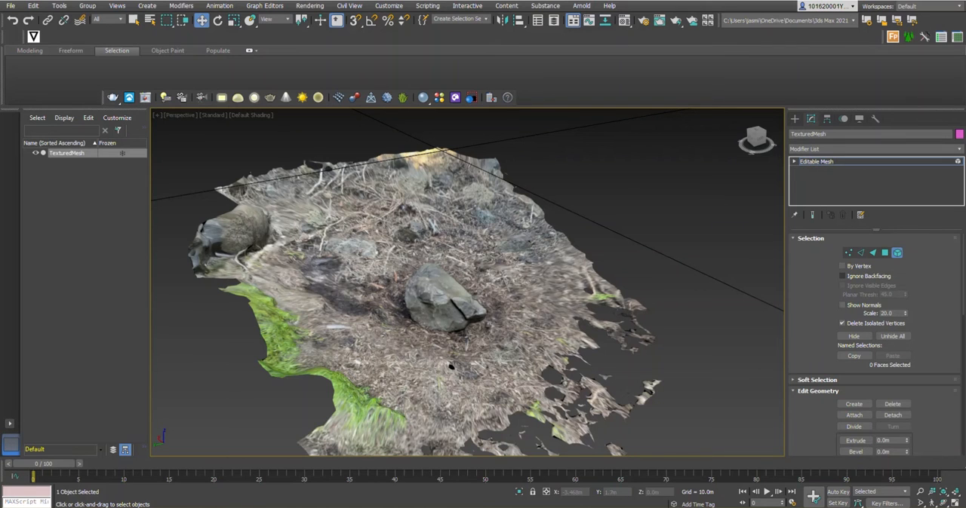
{"action": "mouse_move", "coordinate": [637, 385]}
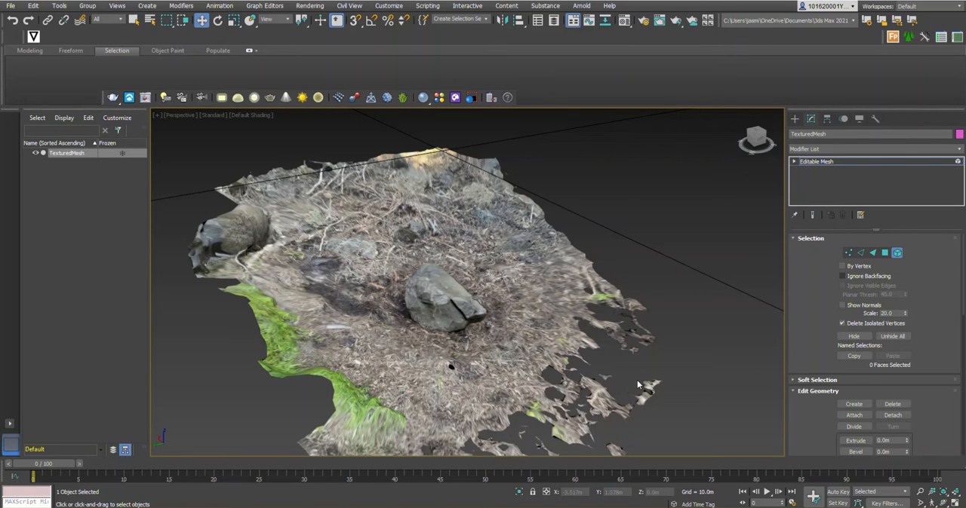
{"action": "mouse_move", "coordinate": [296, 136]}
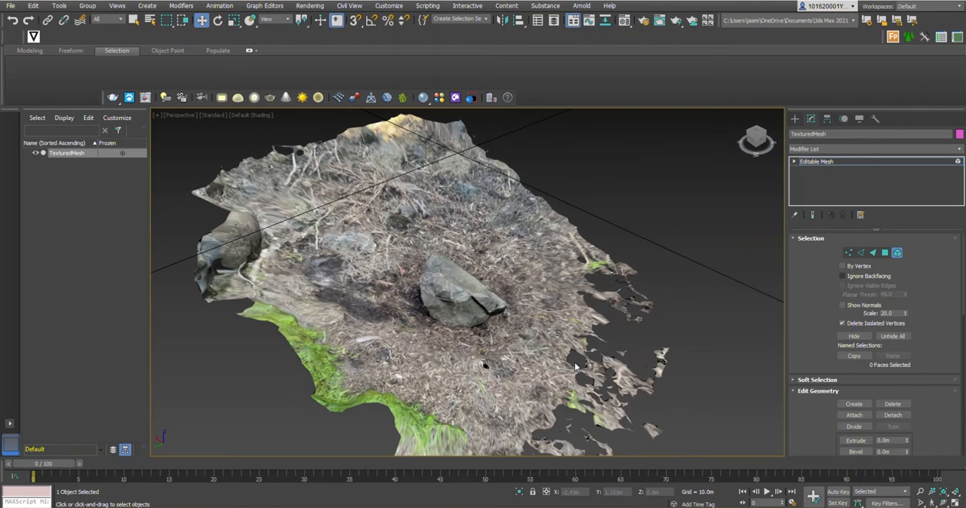
Step: Add an Edit Poly modifier from the Modifier List above the scanned terrain's Editable Mesh
{"action": "left_click_drag", "start_coordinate": [574, 370], "coordinate": [543, 335]}
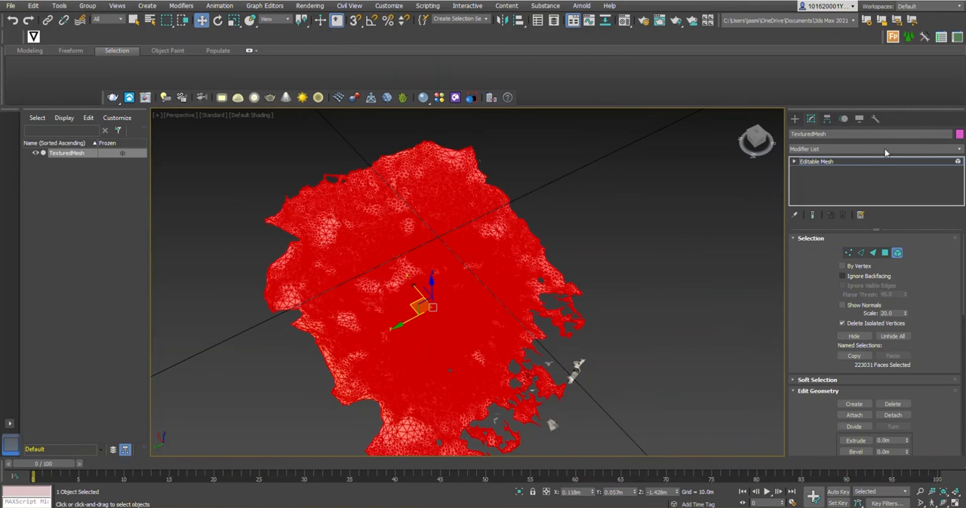
{"action": "left_click", "coordinate": [875, 149]}
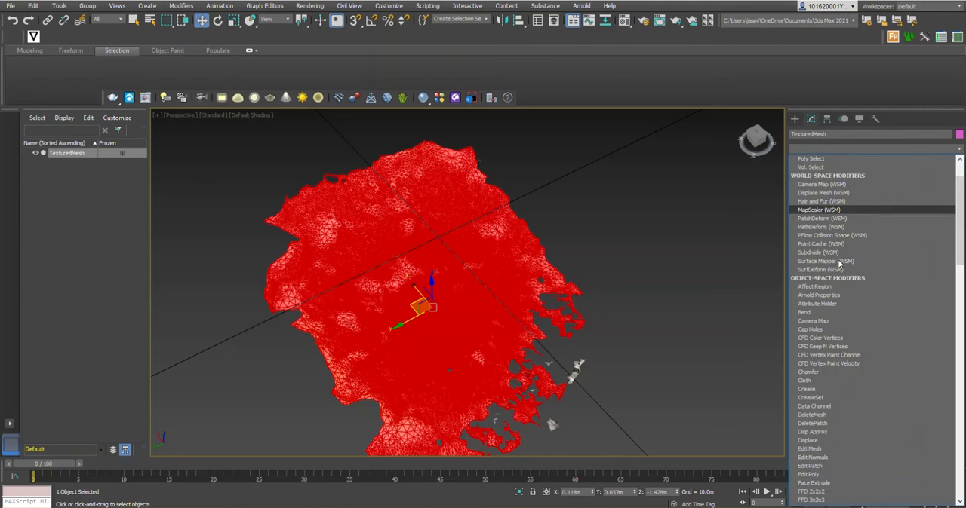
{"action": "scroll", "scroll_direction": "down", "scroll_amount": 3}
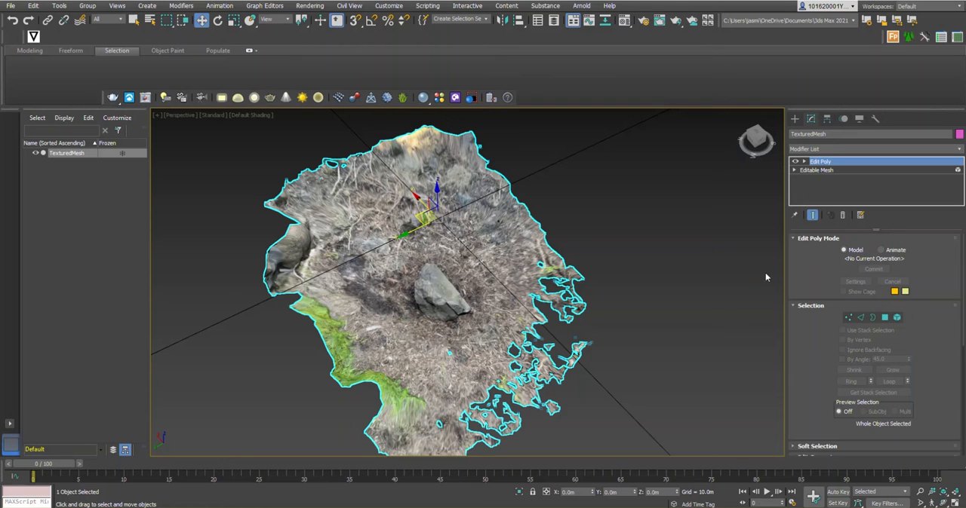
{"action": "mouse_move", "coordinate": [619, 148]}
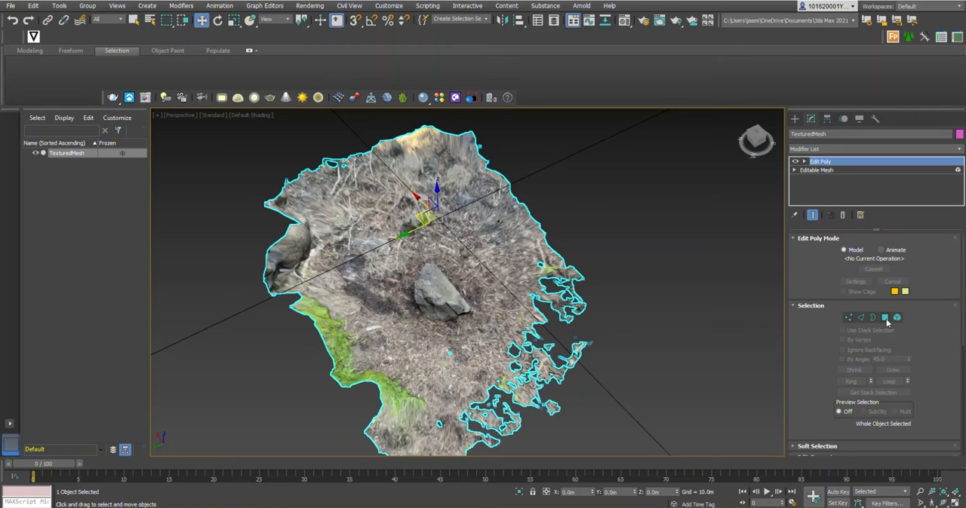
Step: In Polygon mode, select the stray underside layer and the ground left of the rock
{"action": "left_click", "coordinate": [884, 317]}
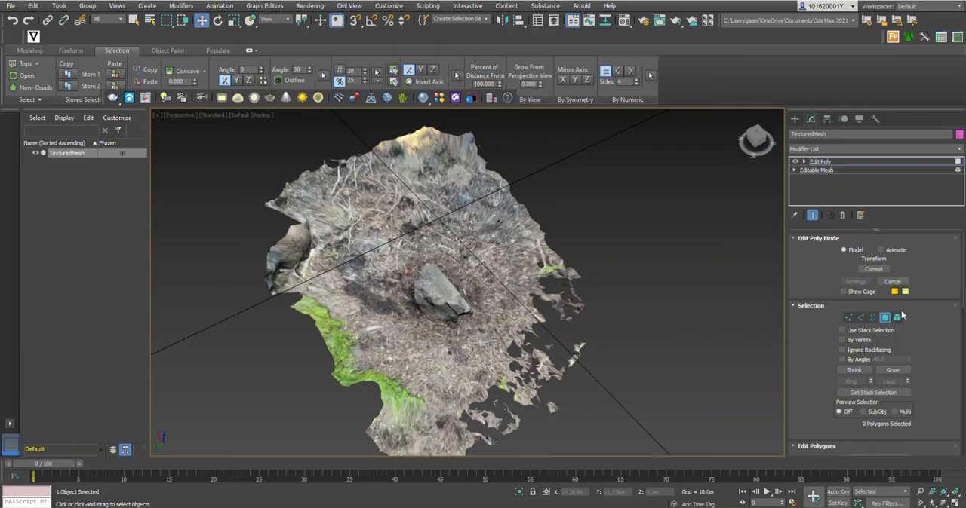
{"action": "mouse_move", "coordinate": [884, 317]}
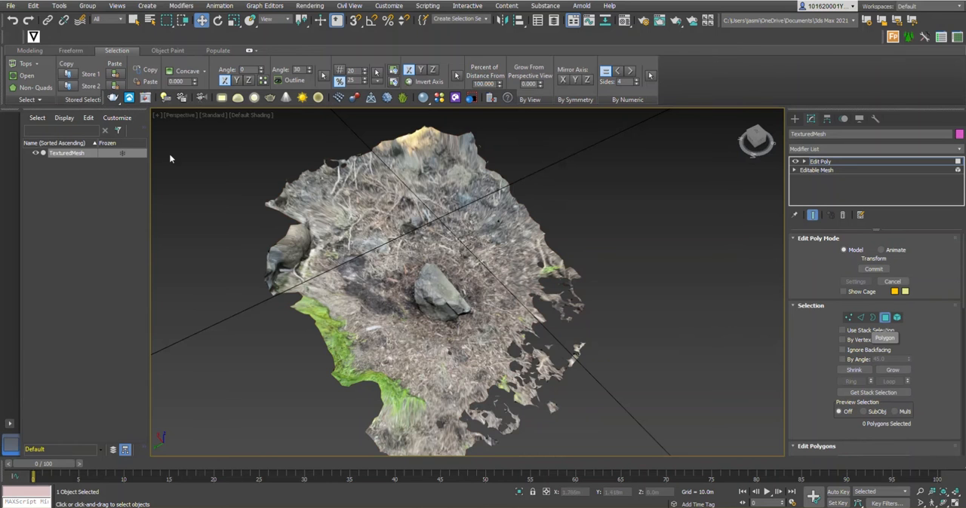
{"action": "left_click_drag", "start_coordinate": [245, 134], "coordinate": [332, 334]}
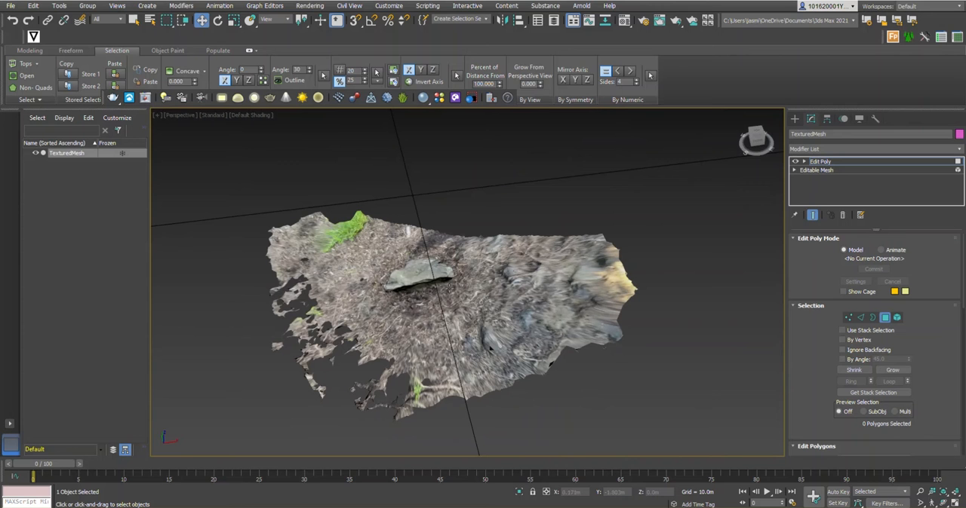
{"action": "mouse_move", "coordinate": [493, 282]}
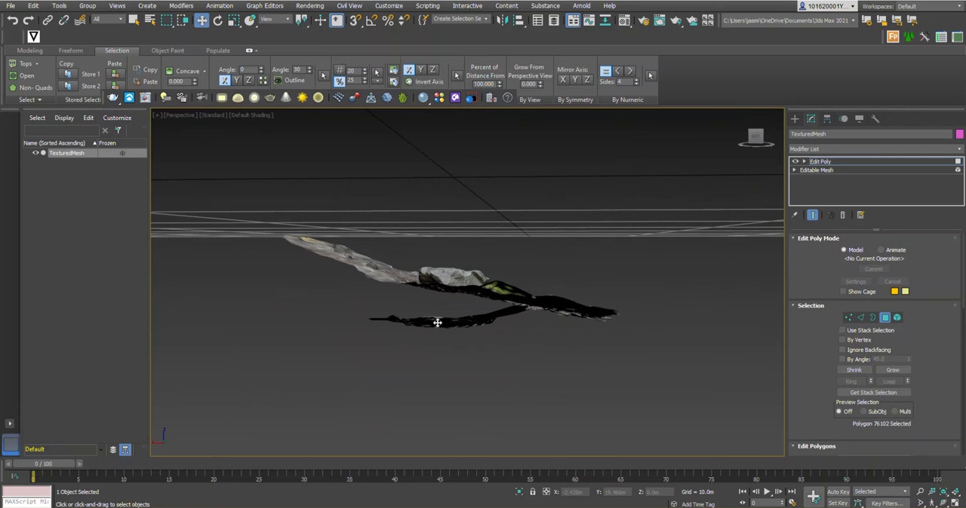
{"action": "left_click", "coordinate": [436, 322]}
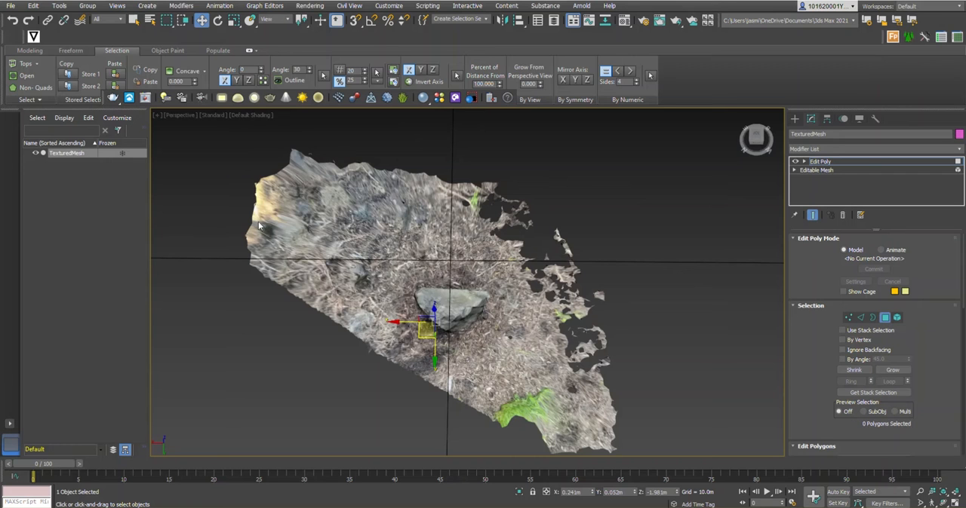
{"action": "left_click_drag", "start_coordinate": [230, 125], "coordinate": [332, 348]}
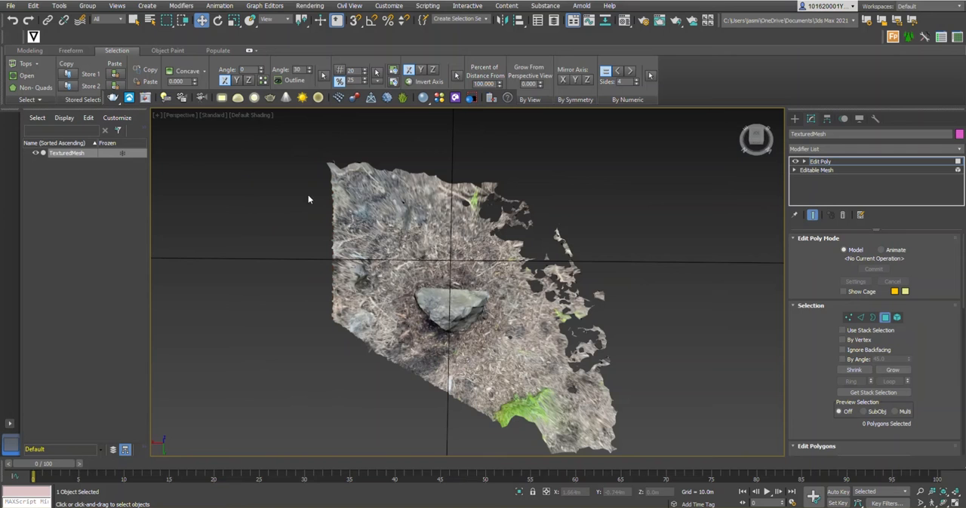
{"action": "left_click_drag", "start_coordinate": [309, 134], "coordinate": [391, 373]}
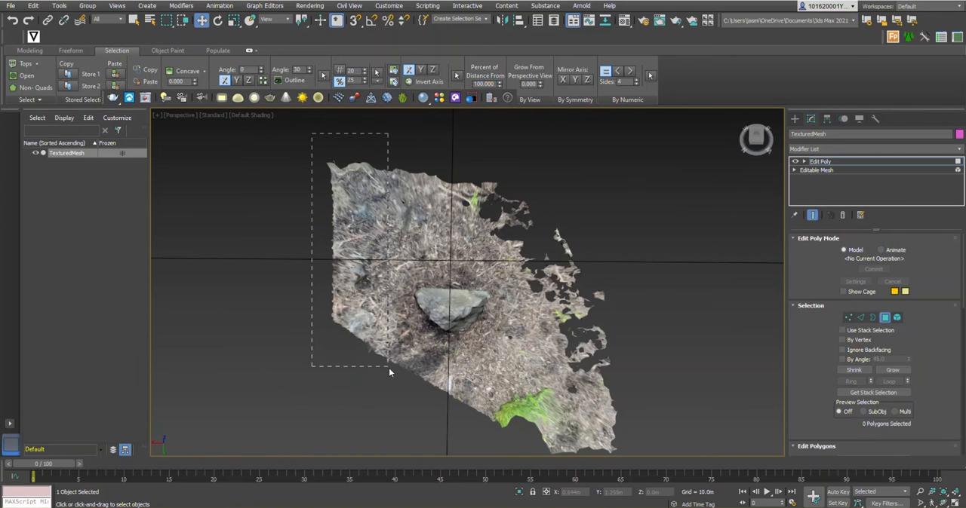
Step: Delete the stray polygons below the ground and select the grassy corner for removal
{"action": "left_click_drag", "start_coordinate": [312, 132], "coordinate": [388, 373]}
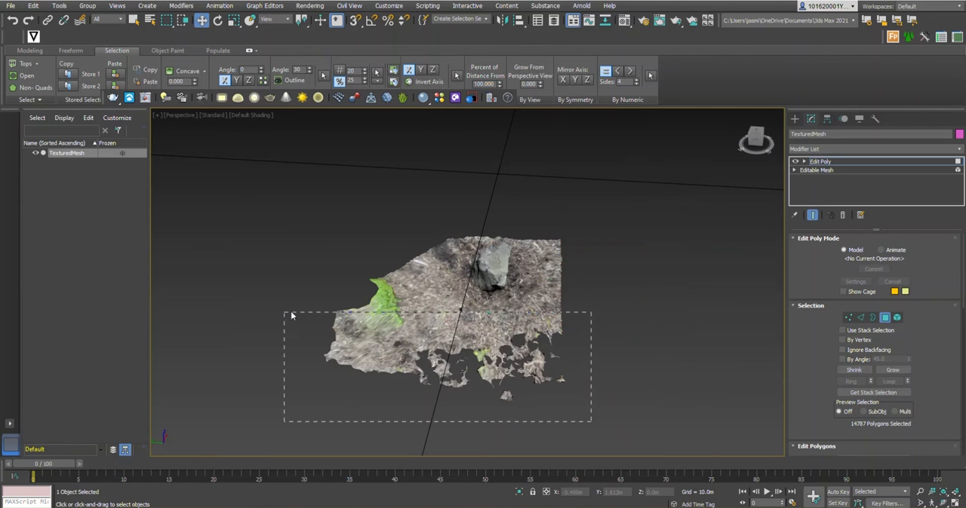
{"action": "left_click", "coordinate": [599, 317]}
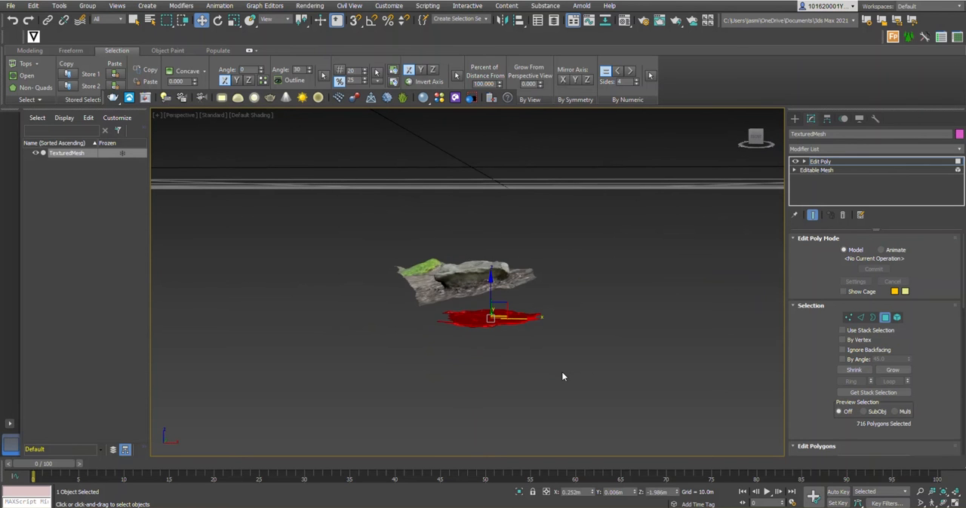
{"action": "left_click", "coordinate": [562, 376]}
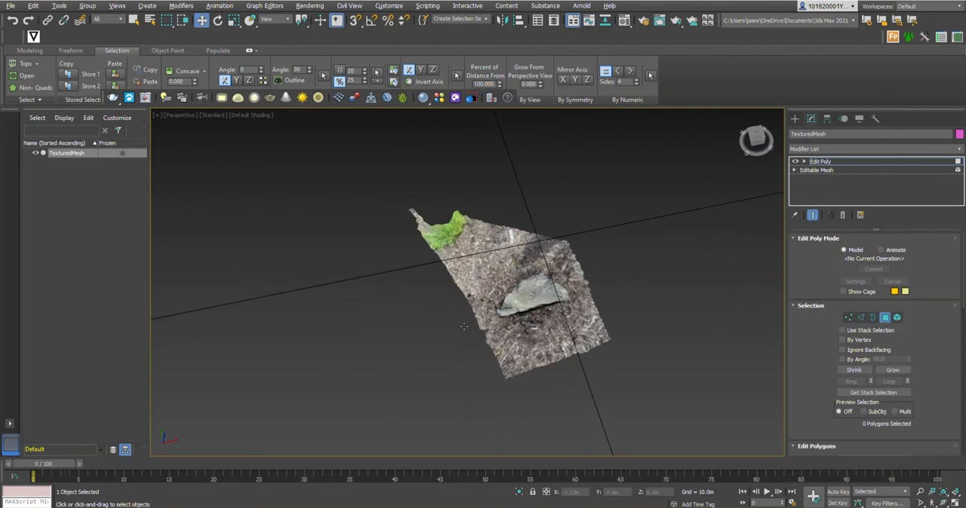
{"action": "left_click_drag", "start_coordinate": [379, 174], "coordinate": [480, 325]}
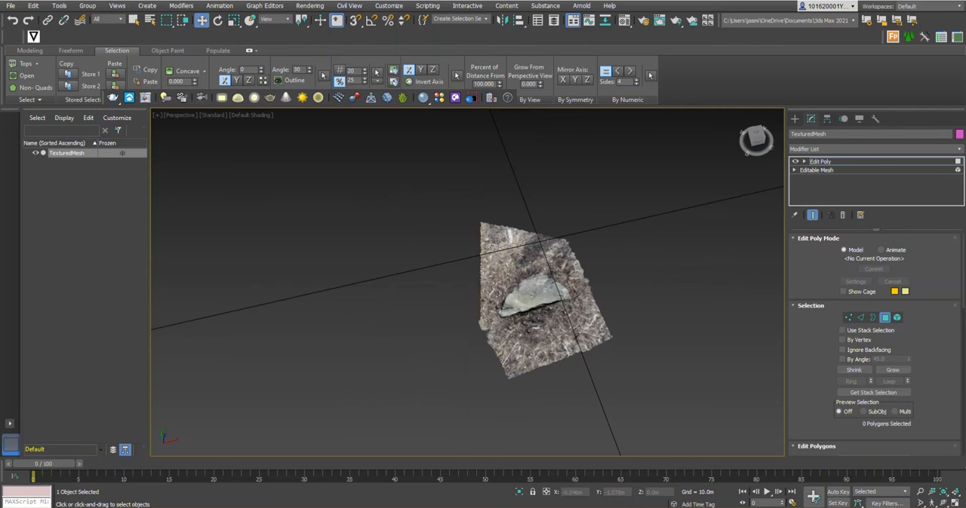
{"action": "left_click_drag", "start_coordinate": [528, 264], "coordinate": [513, 302]}
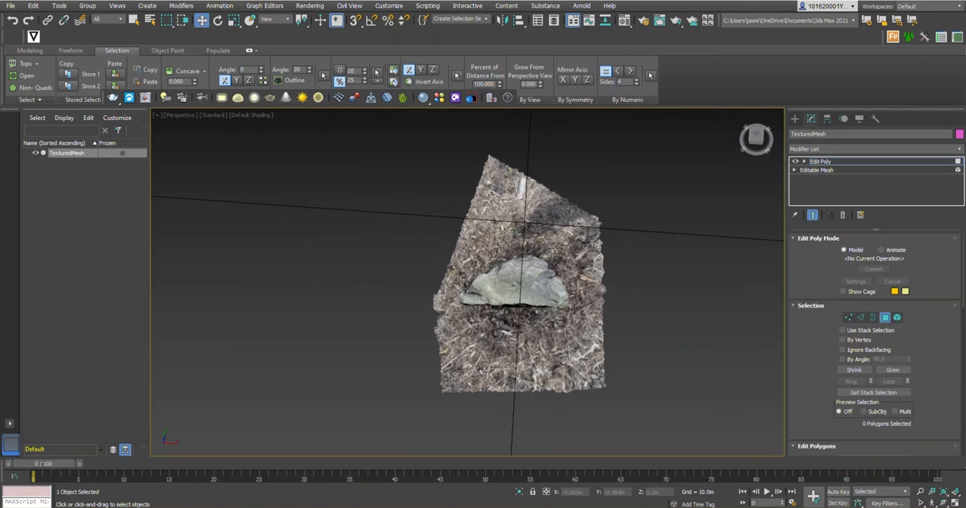
{"action": "left_click_drag", "start_coordinate": [413, 317], "coordinate": [624, 432]}
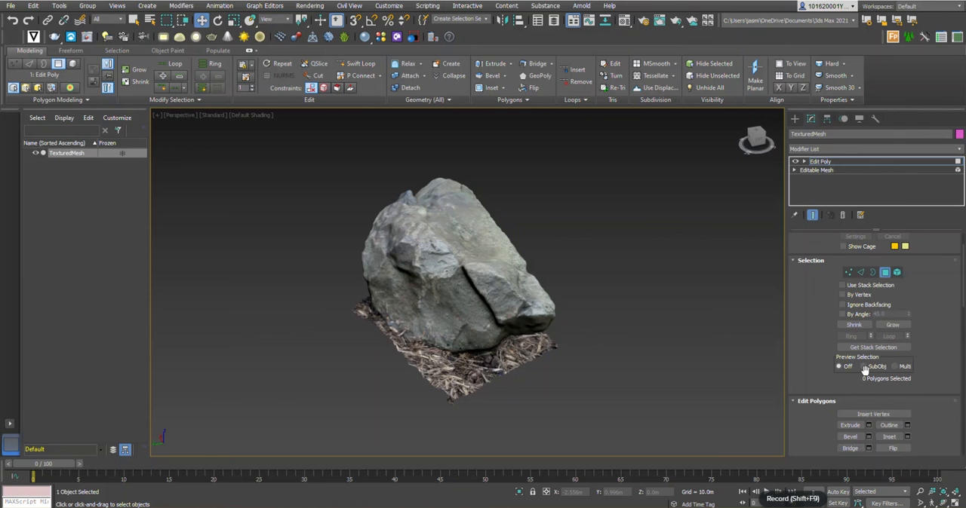
{"action": "mouse_move", "coordinate": [885, 272]}
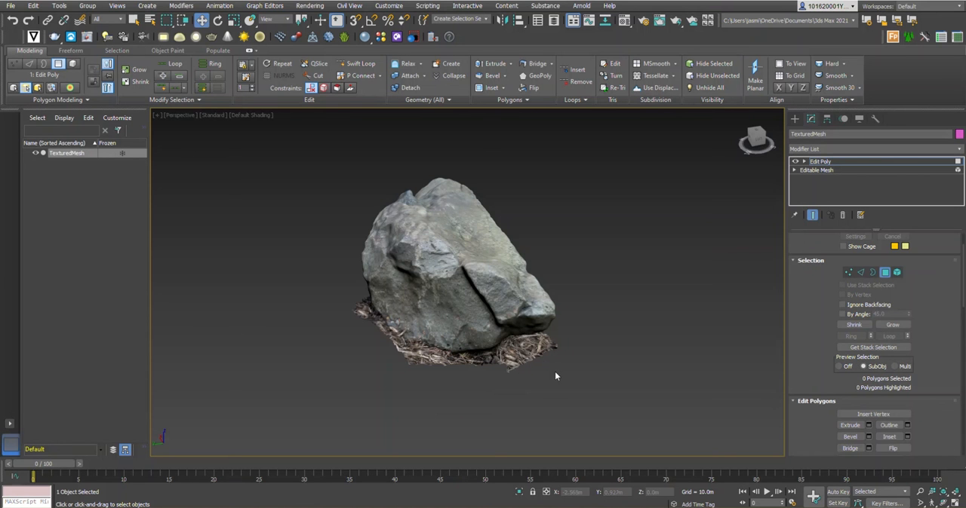
Step: With SubObj preview, delete loose ground polygons under the rock and select front fragments
{"action": "left_click", "coordinate": [521, 351]}
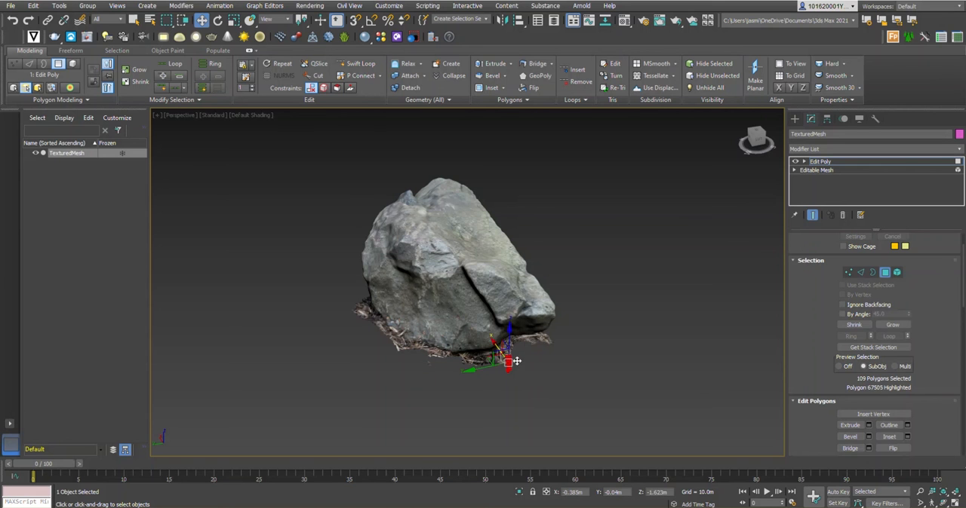
{"action": "left_click", "coordinate": [449, 391]}
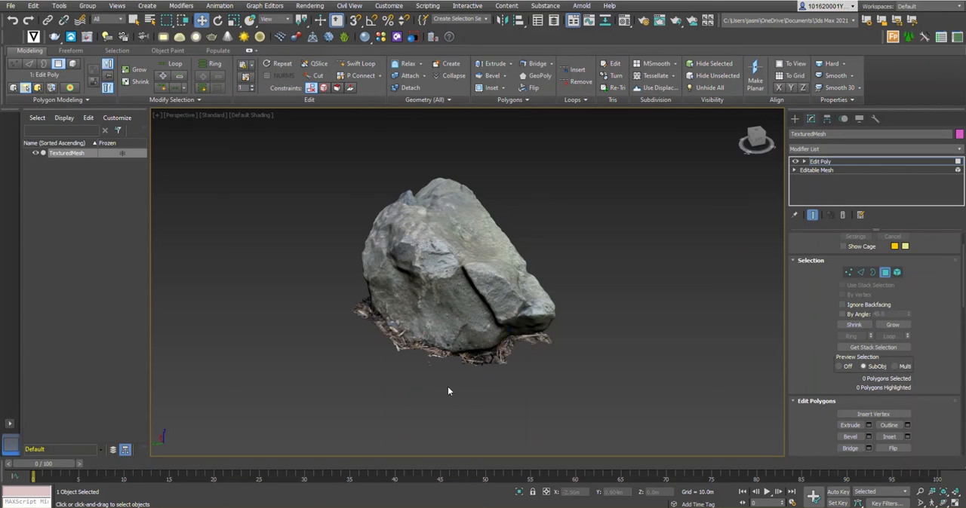
{"action": "left_click", "coordinate": [422, 347]}
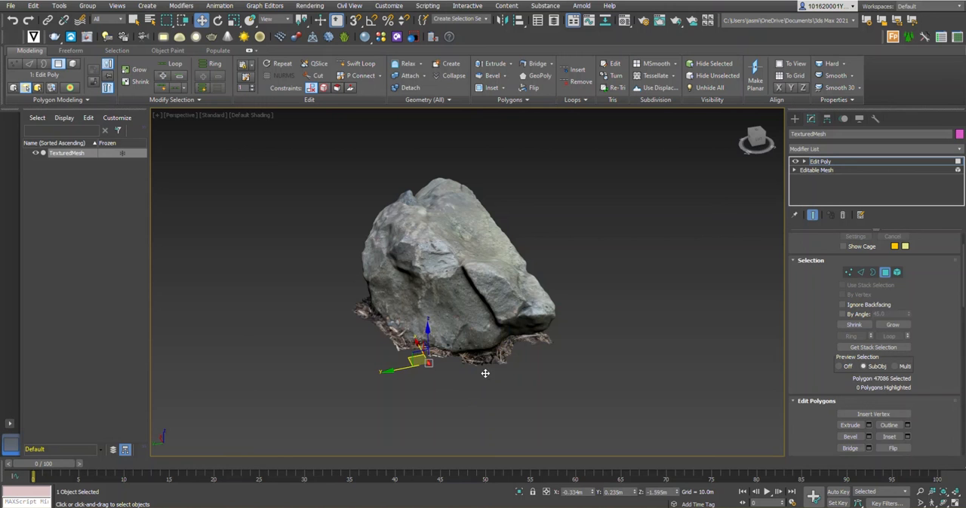
{"action": "left_click", "coordinate": [485, 373]}
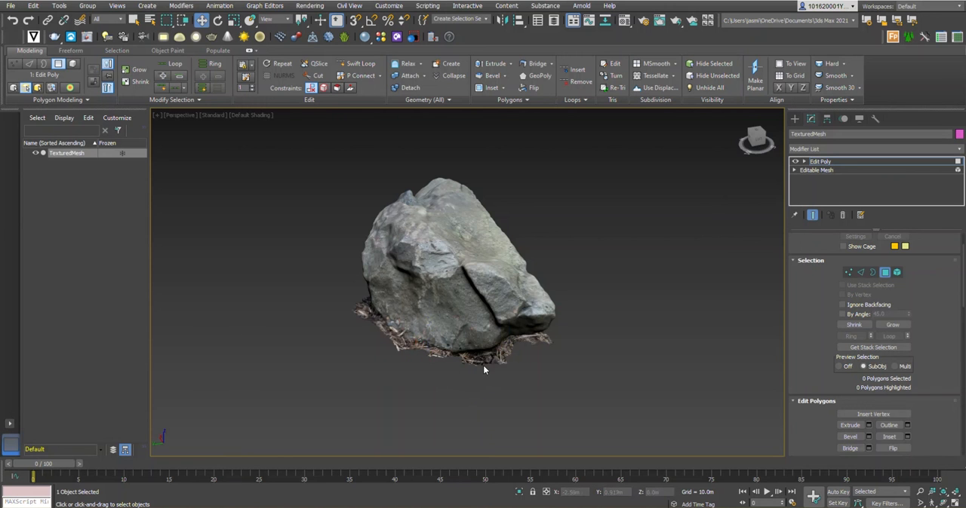
{"action": "left_click_drag", "start_coordinate": [462, 355], "coordinate": [514, 387]}
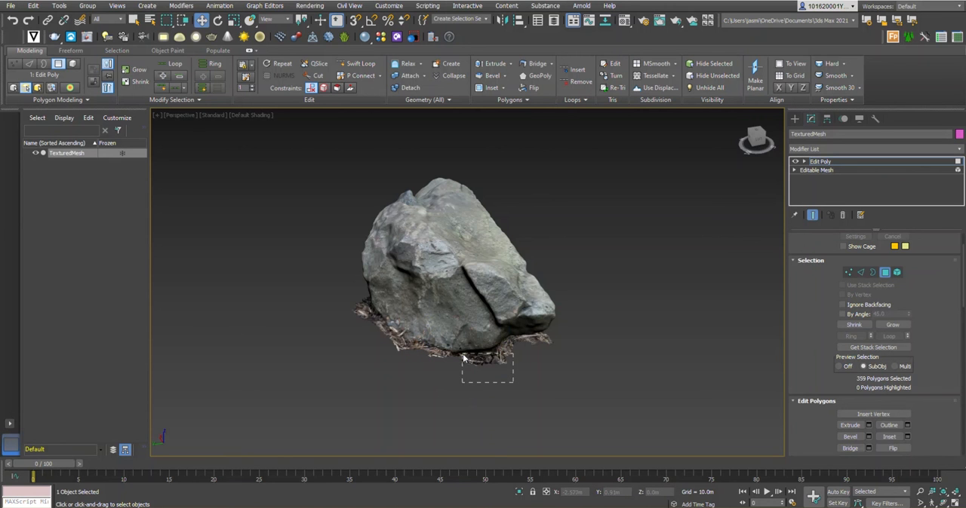